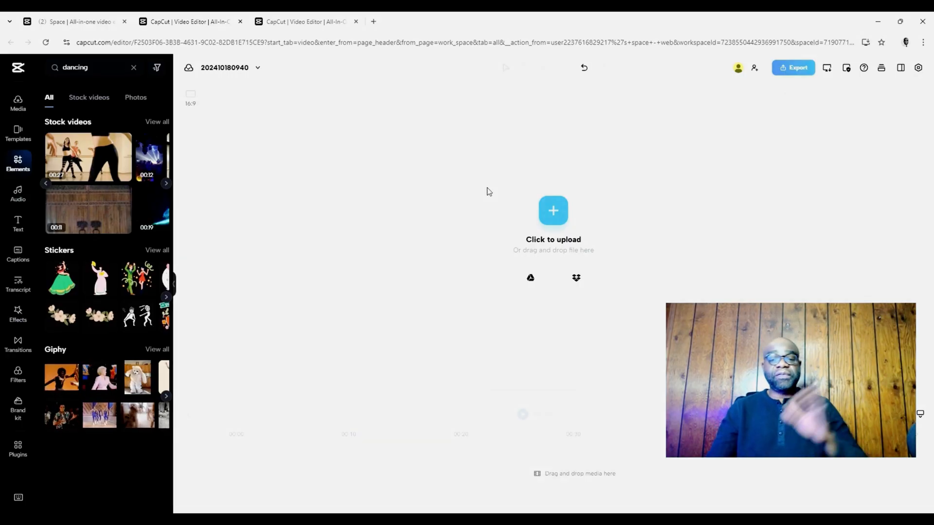
{"action": "mouse_move", "coordinate": [524, 66]}
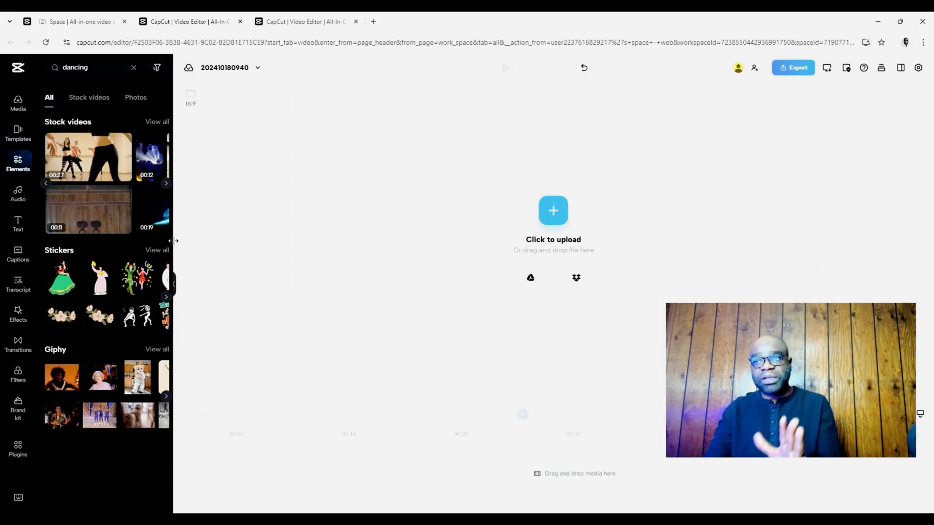
Add the first 'dancing' stock video from the Elements search results to the timeline
{"action": "left_click", "coordinate": [258, 68]}
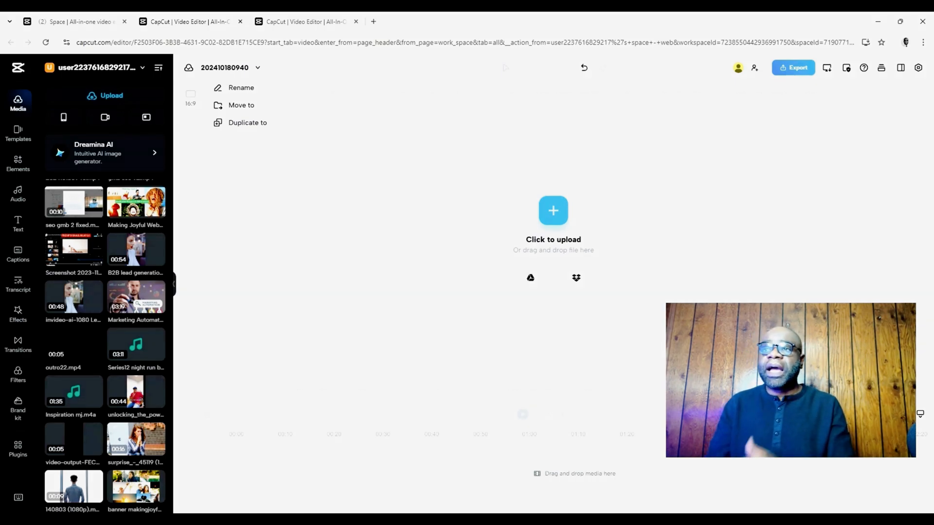
{"action": "mouse_move", "coordinate": [108, 329]}
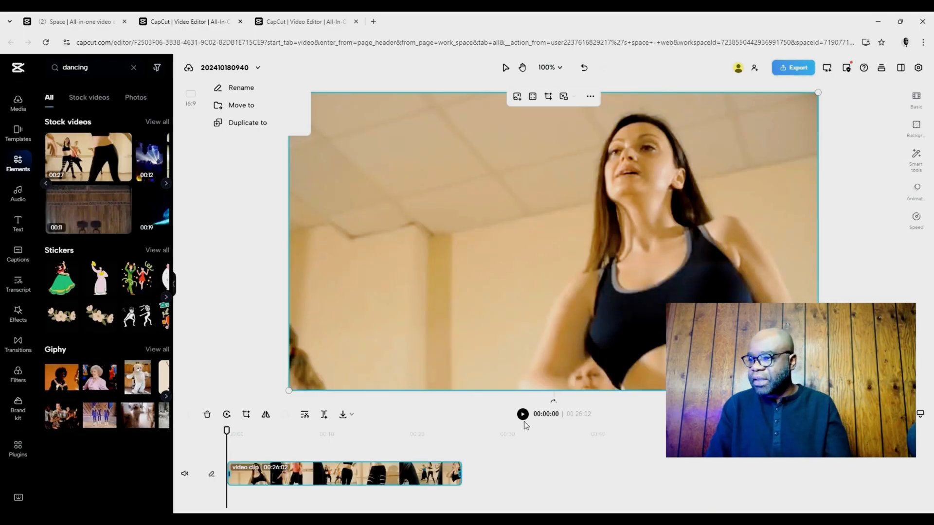
Preview the dancing clip and open its Speed settings, currently at 1x
{"action": "left_click", "coordinate": [522, 413]}
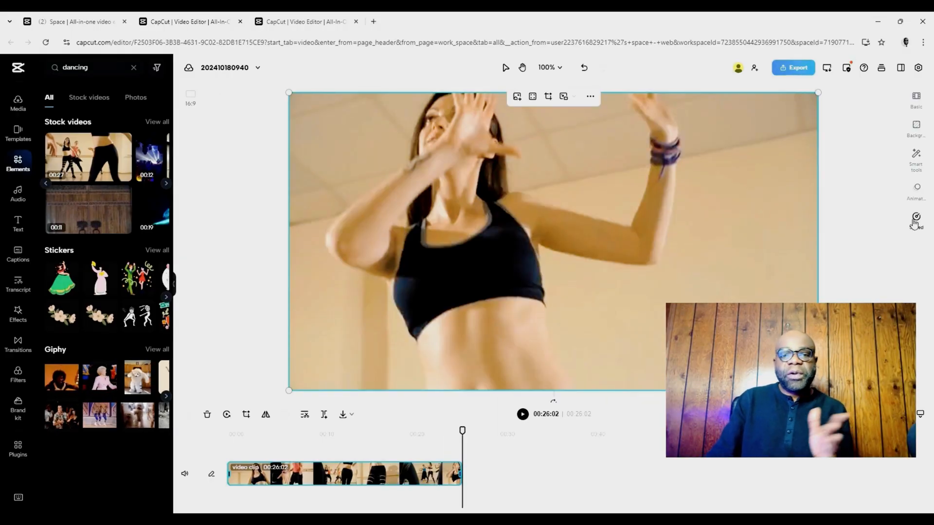
{"action": "left_click", "coordinate": [915, 219]}
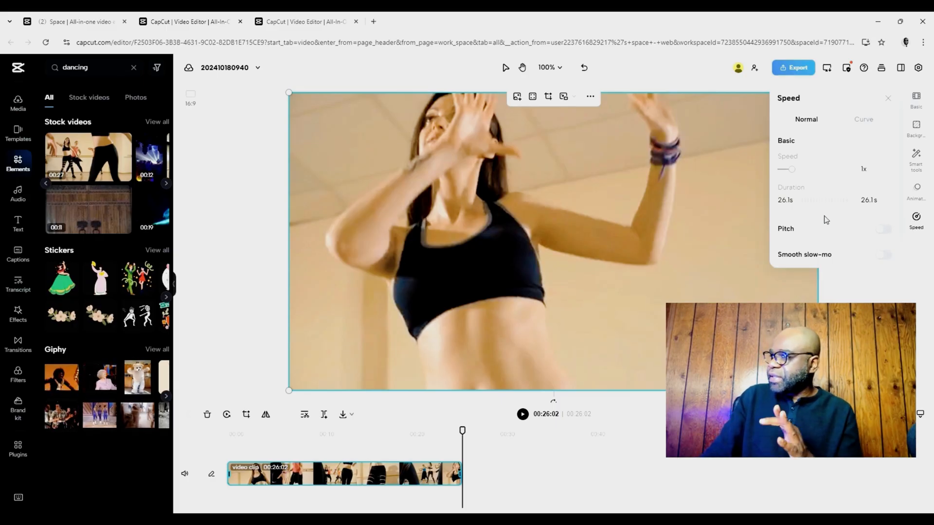
Speed the dancing clip to 2.8x (about 9 seconds) and preview it twice
{"action": "left_click", "coordinate": [869, 169]}
{"action": "type", "text": "2.8"}
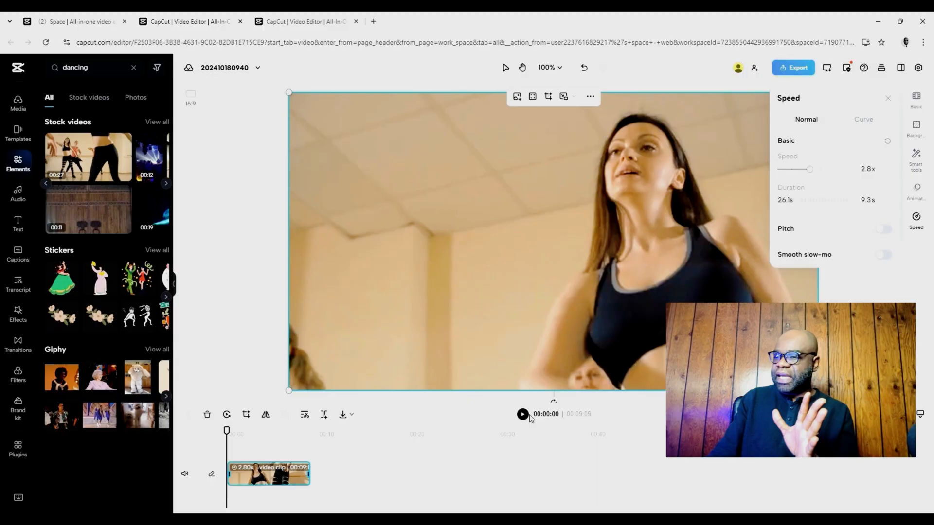
{"action": "left_click", "coordinate": [522, 414]}
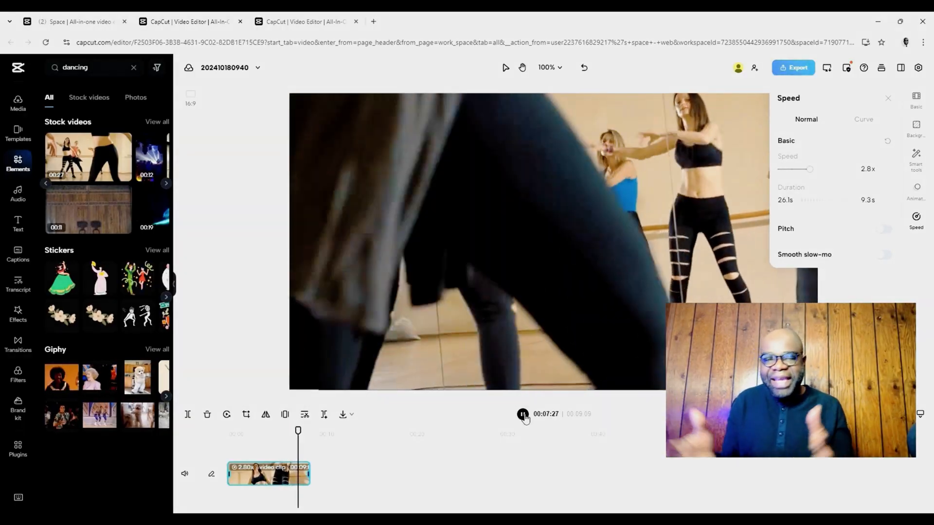
{"action": "left_click", "coordinate": [523, 413]}
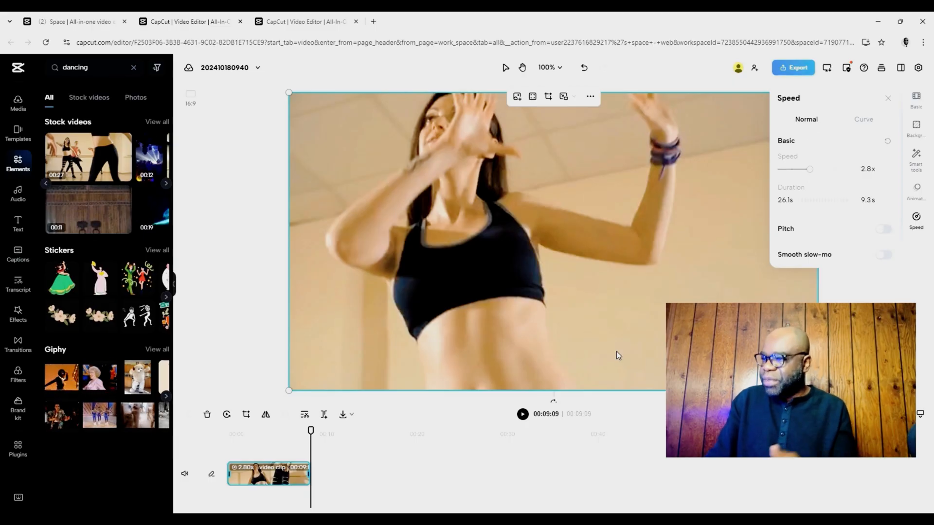
{"action": "left_click", "coordinate": [523, 414]}
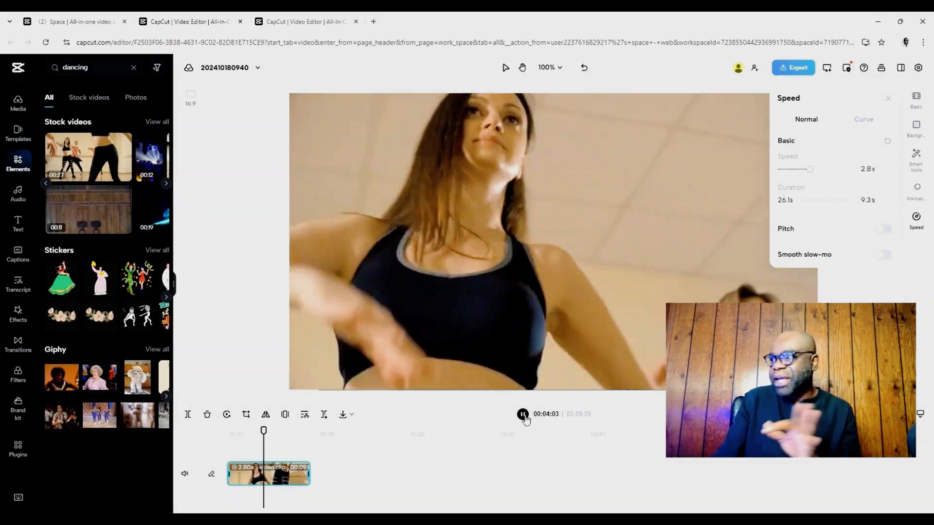
{"action": "left_click", "coordinate": [524, 414]}
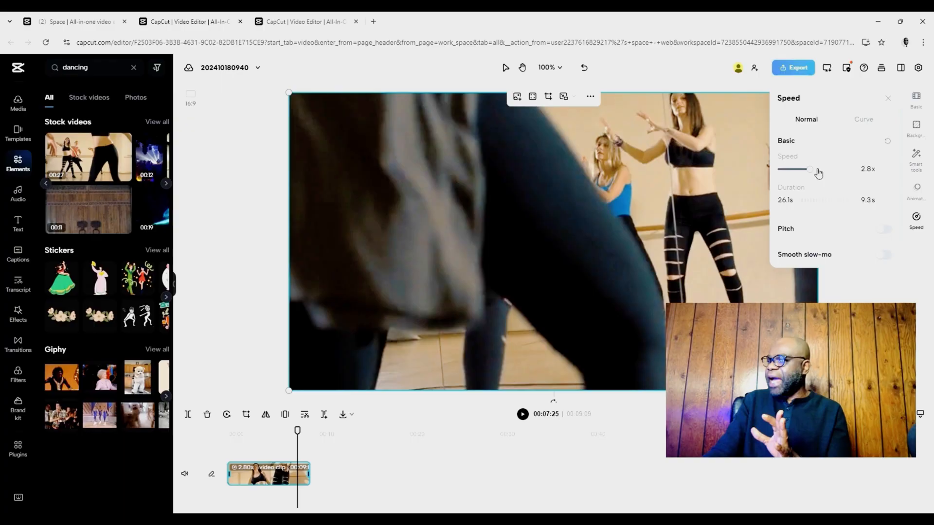
Drag the speed slider through several values, settling the dancing clip at 0.6x (about 43.8 s)
{"action": "left_click_drag", "start_coordinate": [809, 170], "coordinate": [799, 170]}
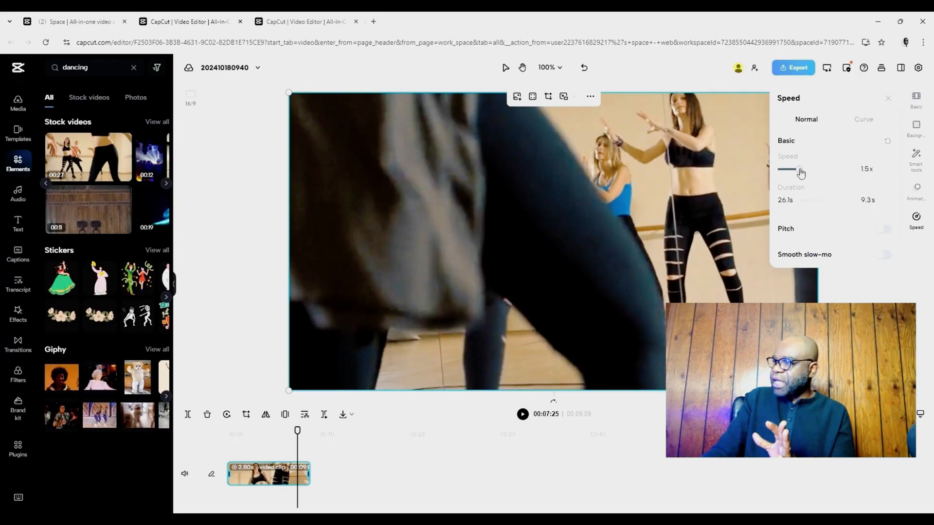
{"action": "left_click_drag", "start_coordinate": [799, 169], "coordinate": [783, 170]}
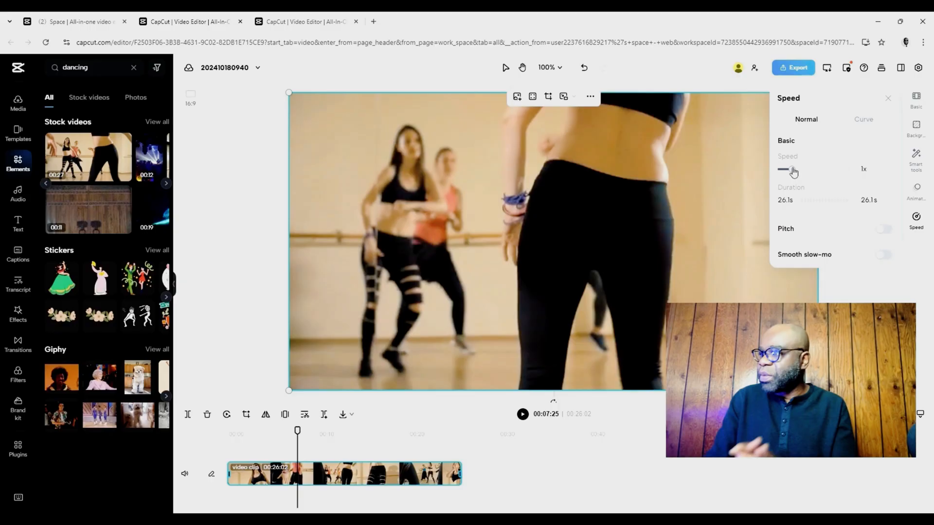
{"action": "left_click_drag", "start_coordinate": [786, 170], "coordinate": [783, 169]}
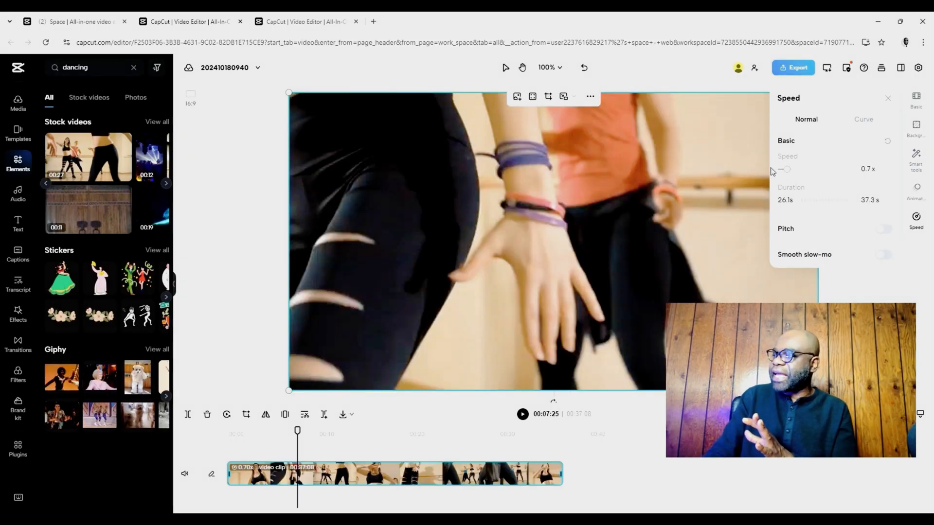
{"action": "left_click_drag", "start_coordinate": [786, 169], "coordinate": [777, 169]}
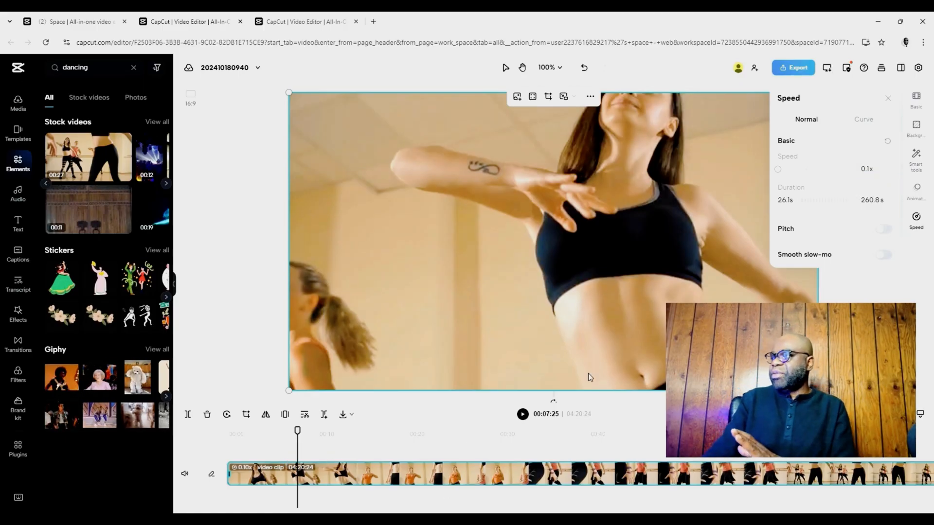
{"action": "left_click_drag", "start_coordinate": [778, 170], "coordinate": [839, 169]}
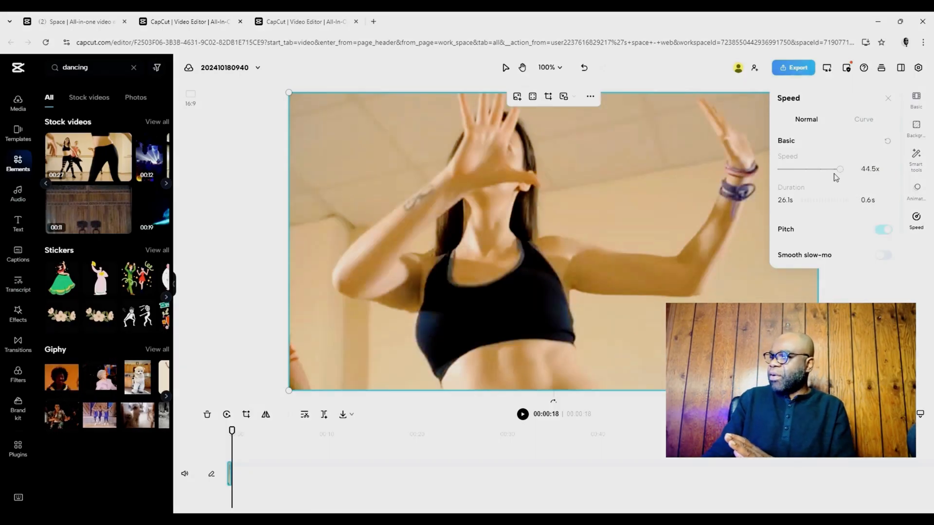
{"action": "left_click_drag", "start_coordinate": [840, 169], "coordinate": [789, 169]}
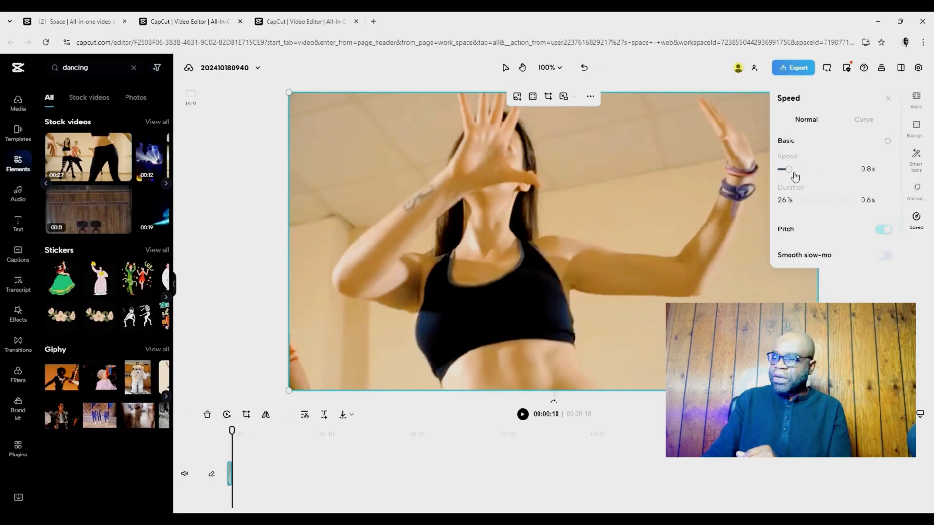
{"action": "left_click_drag", "start_coordinate": [788, 169], "coordinate": [798, 169]}
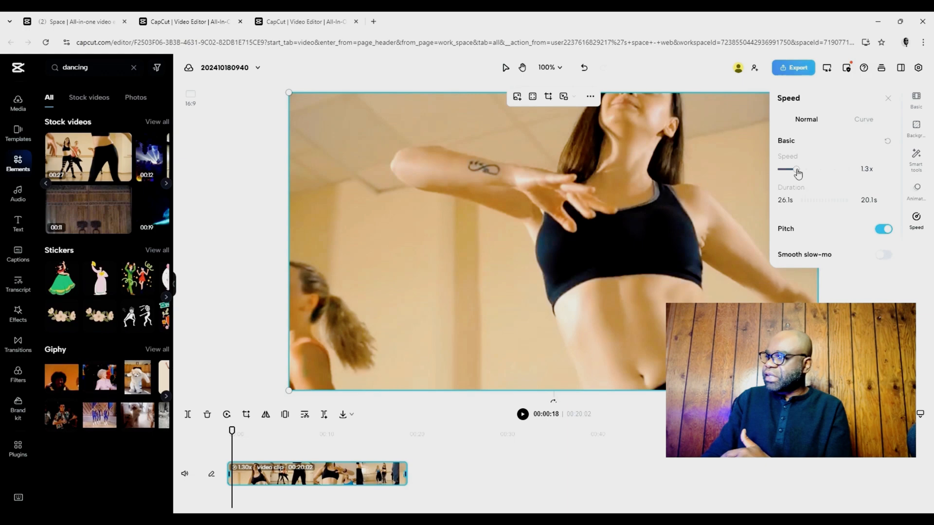
{"action": "left_click_drag", "start_coordinate": [796, 170], "coordinate": [791, 169]}
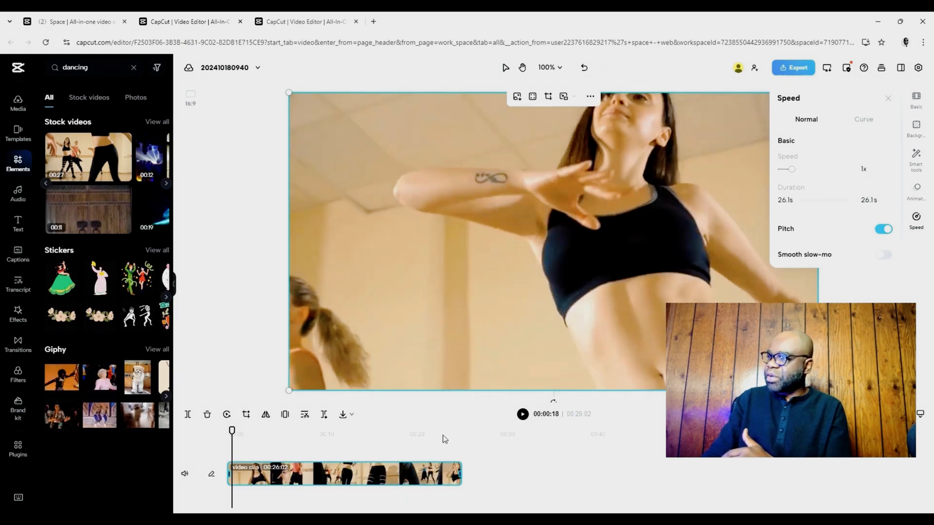
{"action": "left_click_drag", "start_coordinate": [792, 168], "coordinate": [783, 169]}
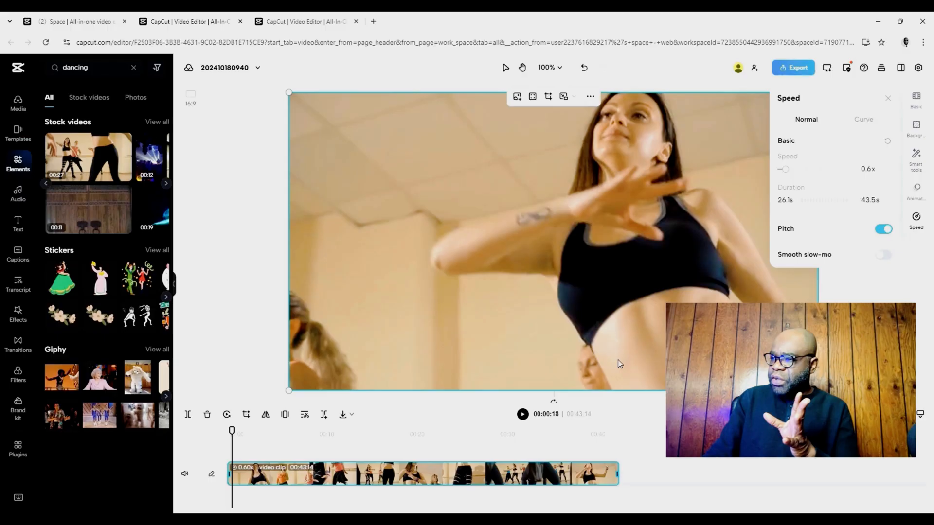
{"action": "left_click", "coordinate": [523, 414]}
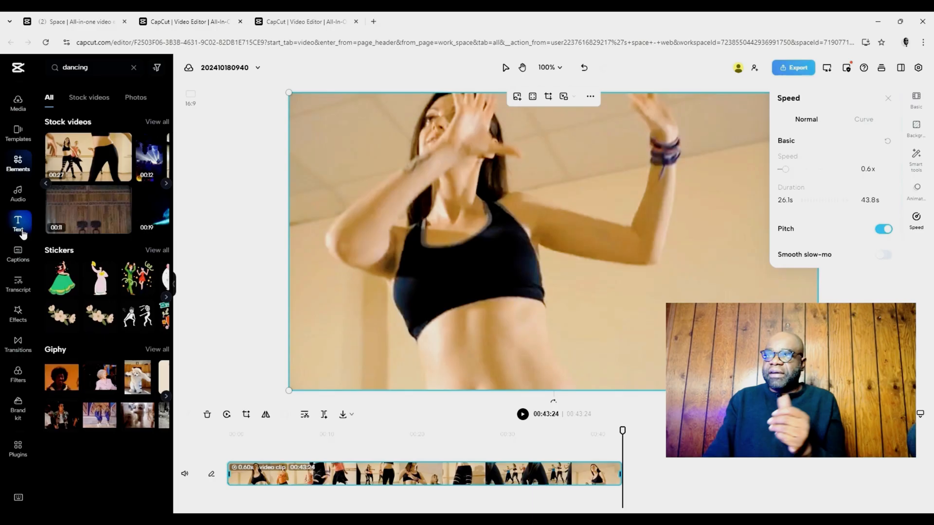
Play the voiced lead generation clip from the media library and open its Speed settings
{"action": "left_click", "coordinate": [18, 102]}
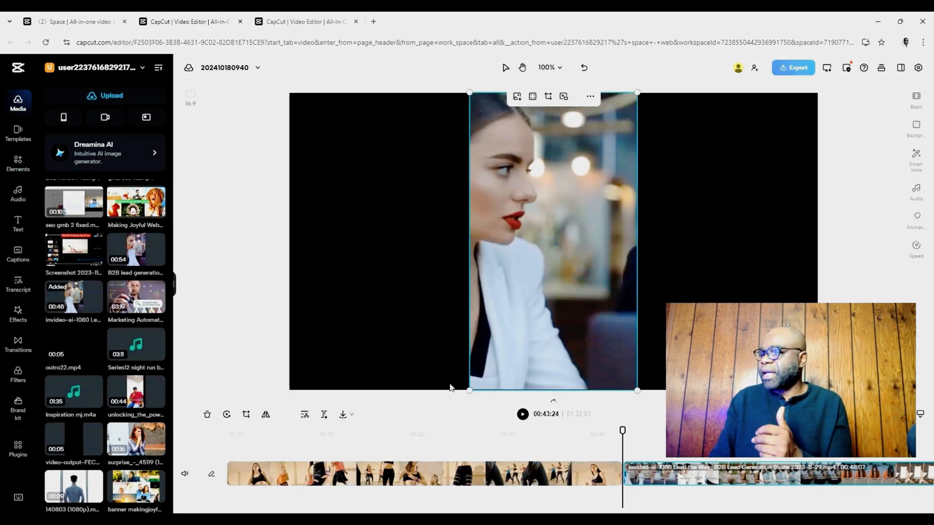
{"action": "left_click", "coordinate": [523, 414]}
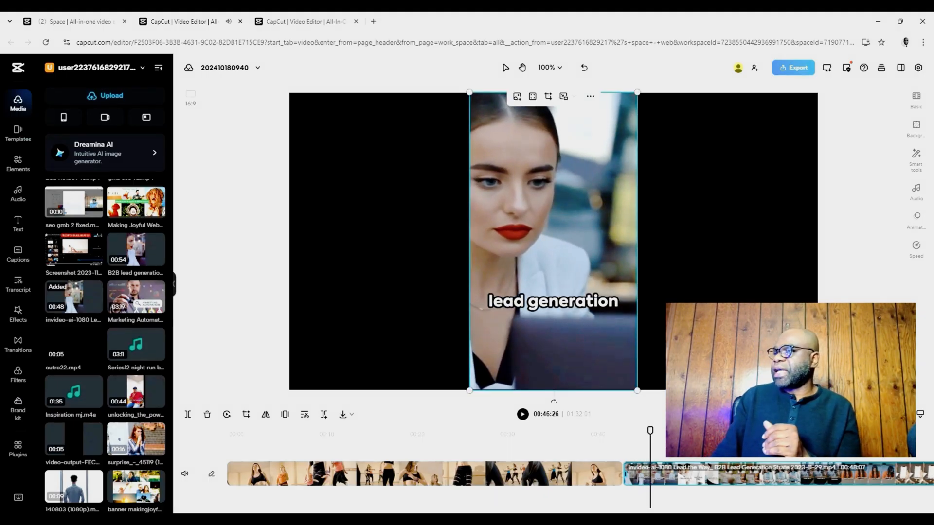
{"action": "left_click", "coordinate": [916, 245]}
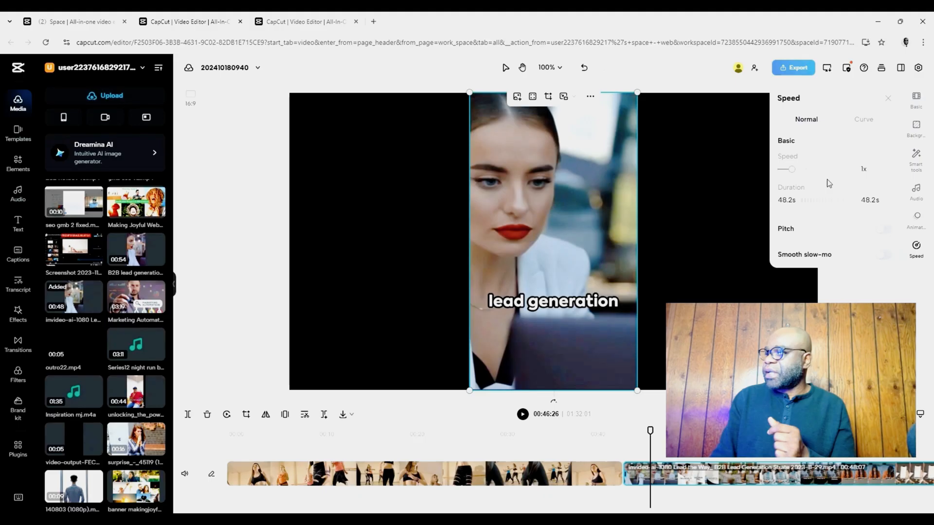
Preview a faster speed on the voiced clip, then settle at 1.2x and show Curve presets
{"action": "left_click_drag", "start_coordinate": [792, 169], "coordinate": [822, 169]}
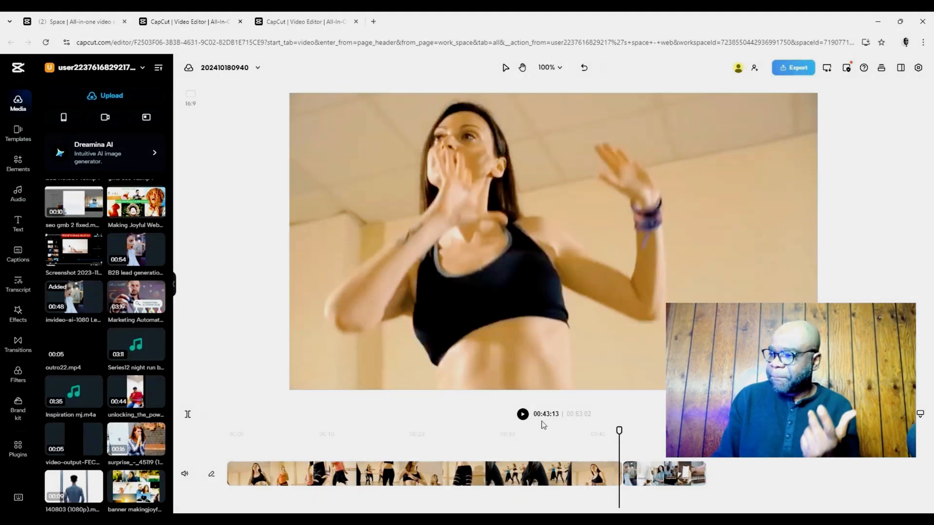
{"action": "left_click", "coordinate": [521, 413]}
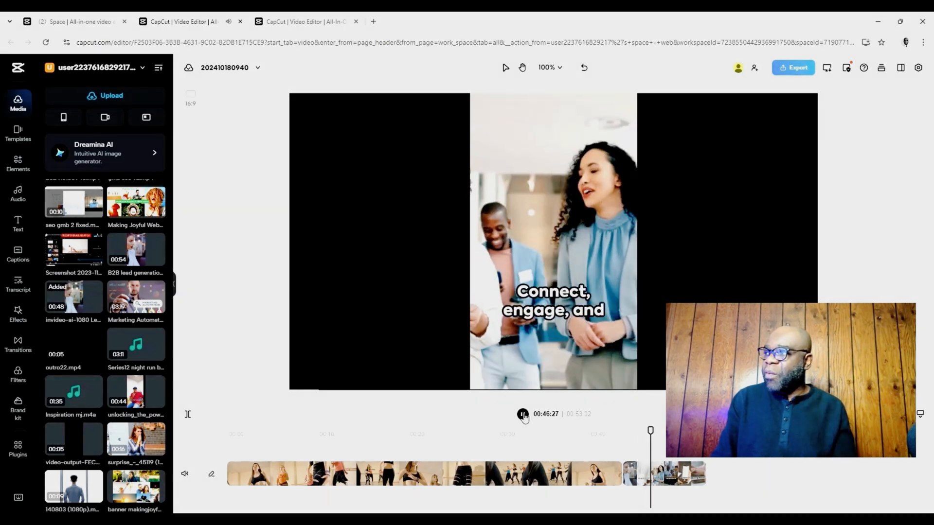
{"action": "left_click", "coordinate": [663, 484]}
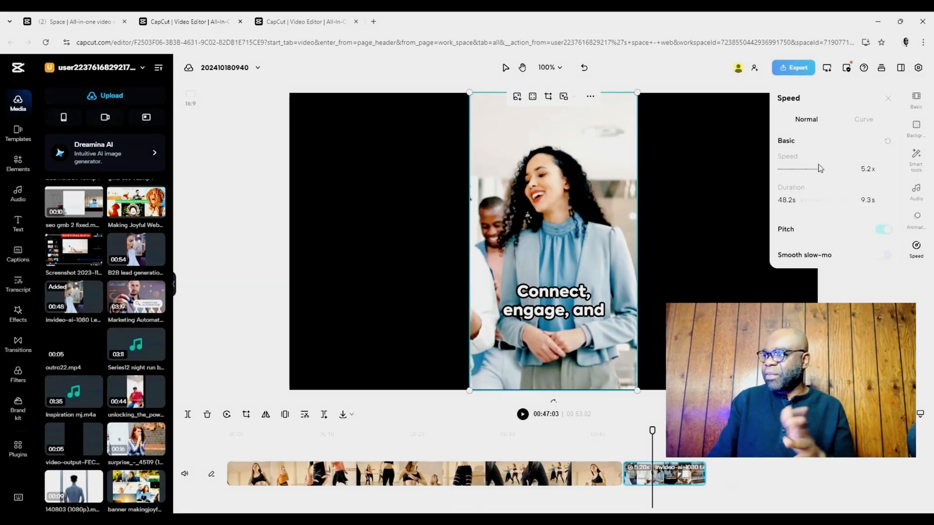
{"action": "mouse_move", "coordinate": [841, 231]}
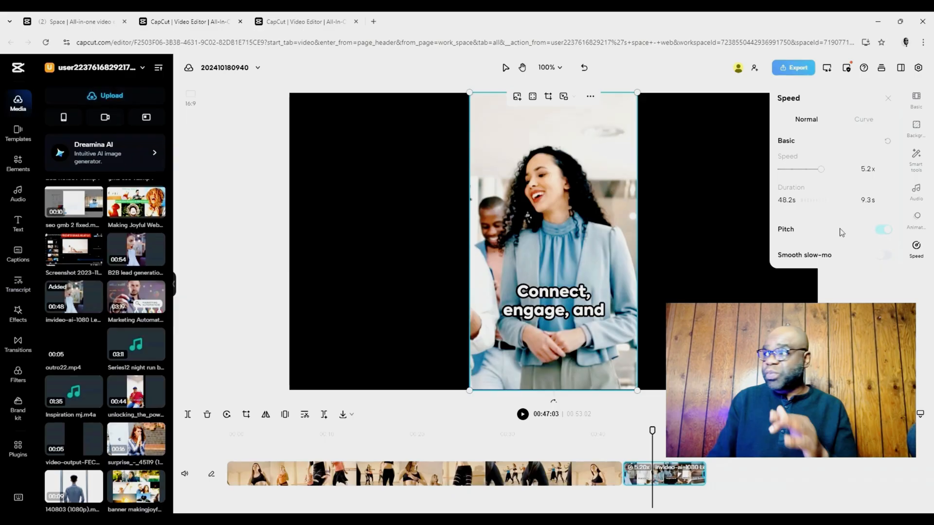
{"action": "left_click_drag", "start_coordinate": [821, 169], "coordinate": [795, 169]}
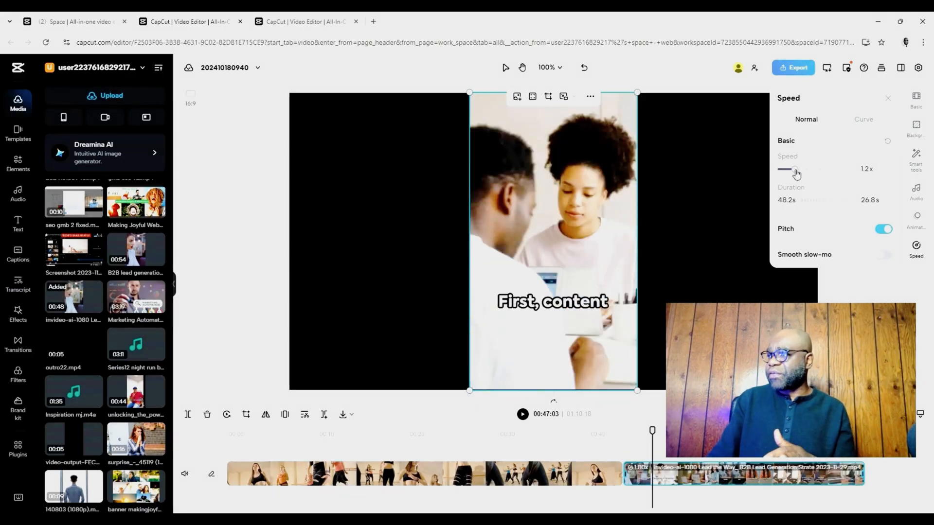
{"action": "left_click", "coordinate": [863, 120]}
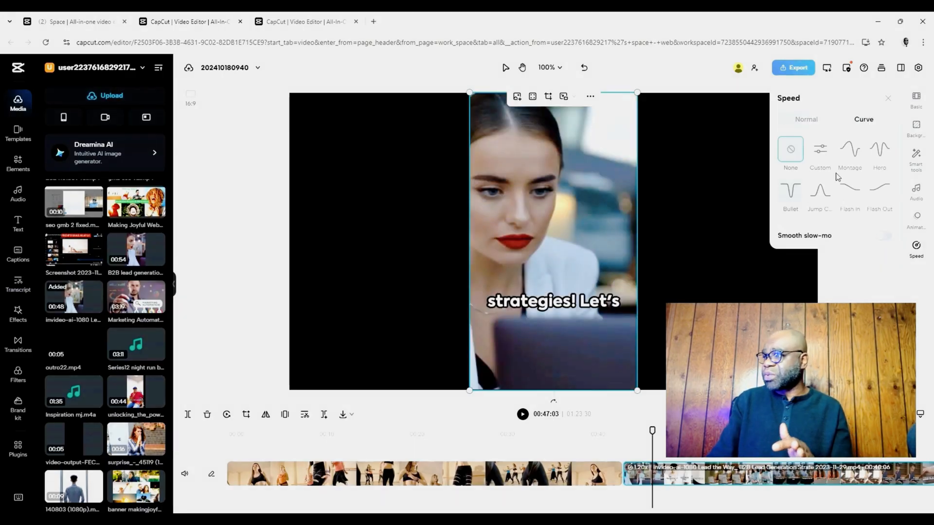
Try the Montage and Custom speed curves, then return the voiced clip to Normal speed
{"action": "left_click", "coordinate": [850, 150]}
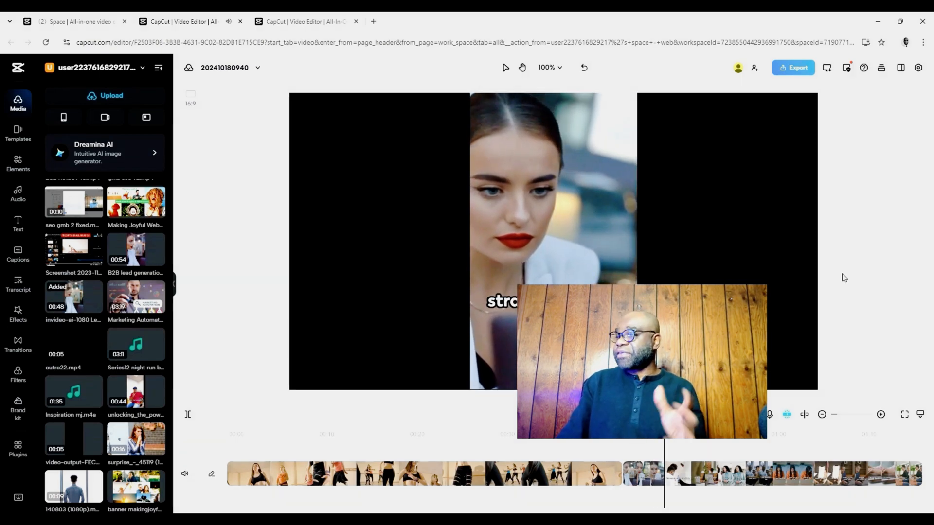
{"action": "mouse_move", "coordinate": [917, 68]}
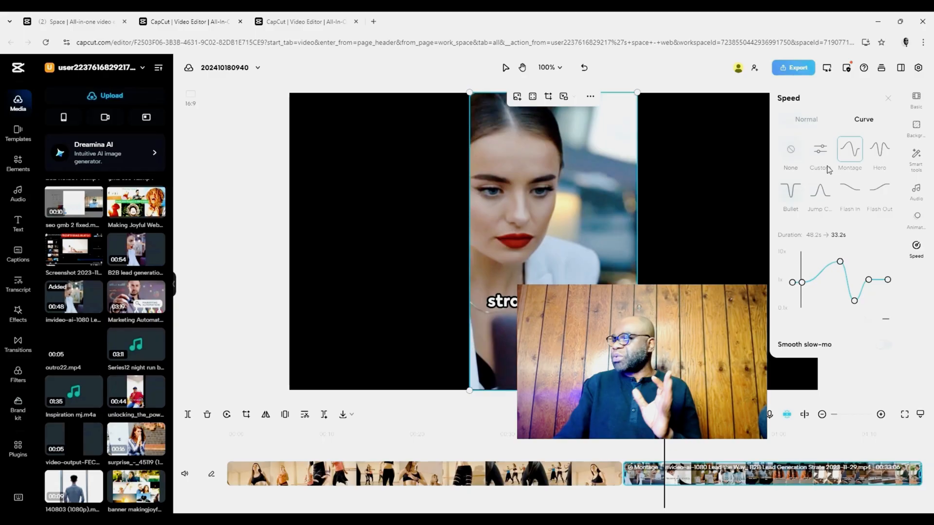
{"action": "left_click", "coordinate": [820, 150]}
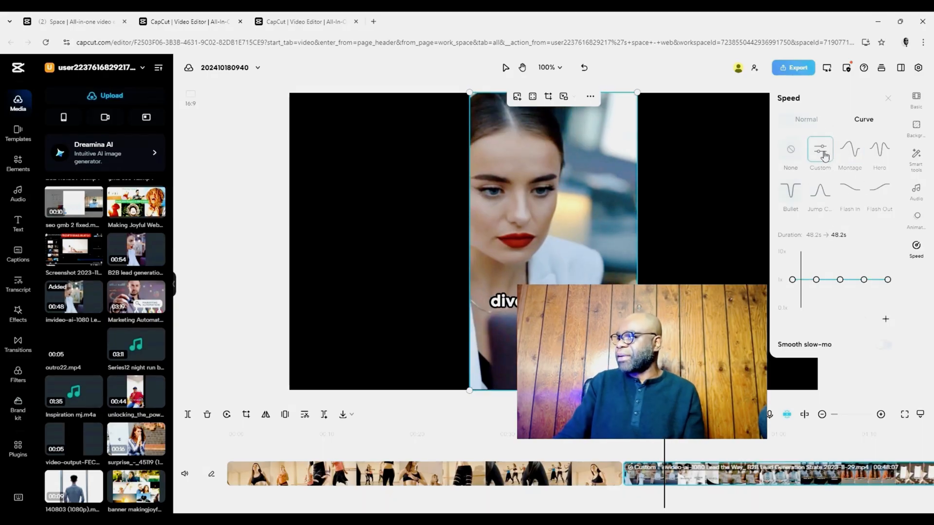
{"action": "left_click", "coordinate": [806, 119]}
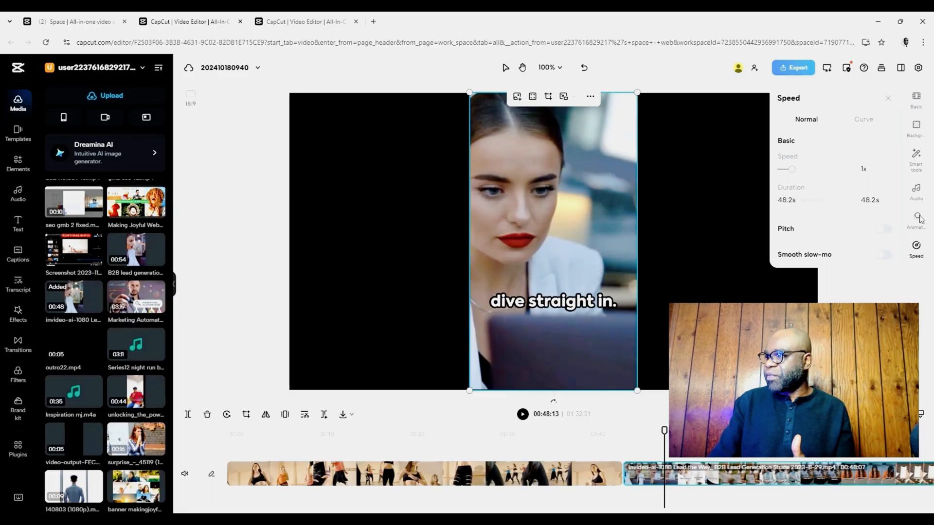
{"action": "left_click_drag", "start_coordinate": [792, 168], "coordinate": [783, 168]}
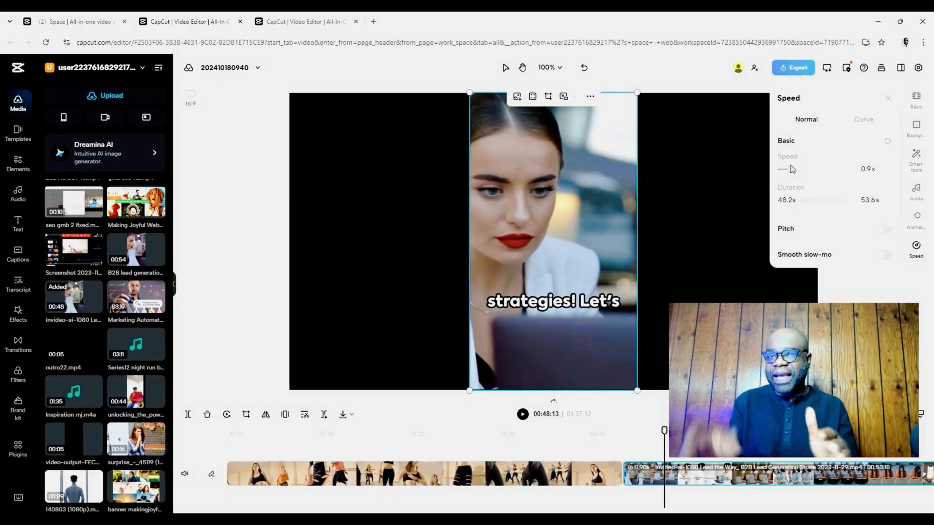
{"action": "left_click_drag", "start_coordinate": [783, 170], "coordinate": [800, 169]}
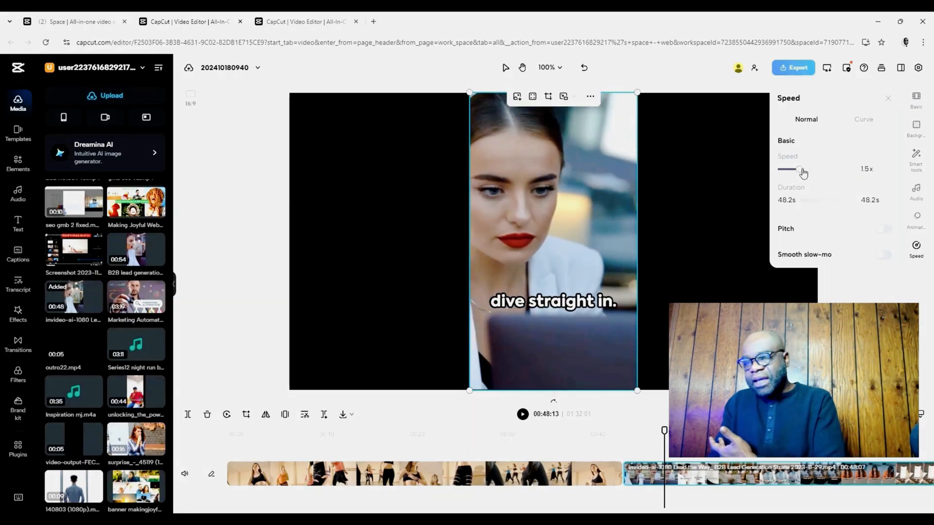
{"action": "left_click_drag", "start_coordinate": [800, 169], "coordinate": [816, 169]}
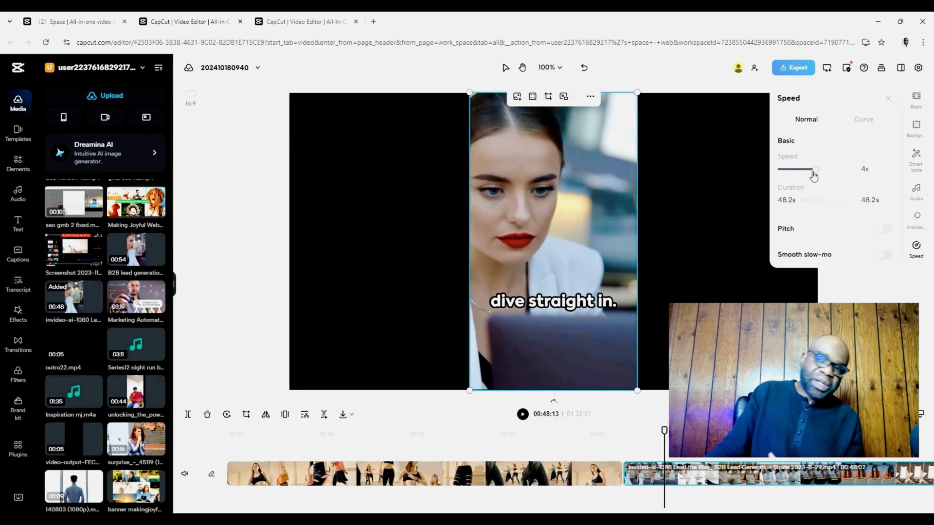
{"action": "left_click_drag", "start_coordinate": [814, 170], "coordinate": [791, 170]}
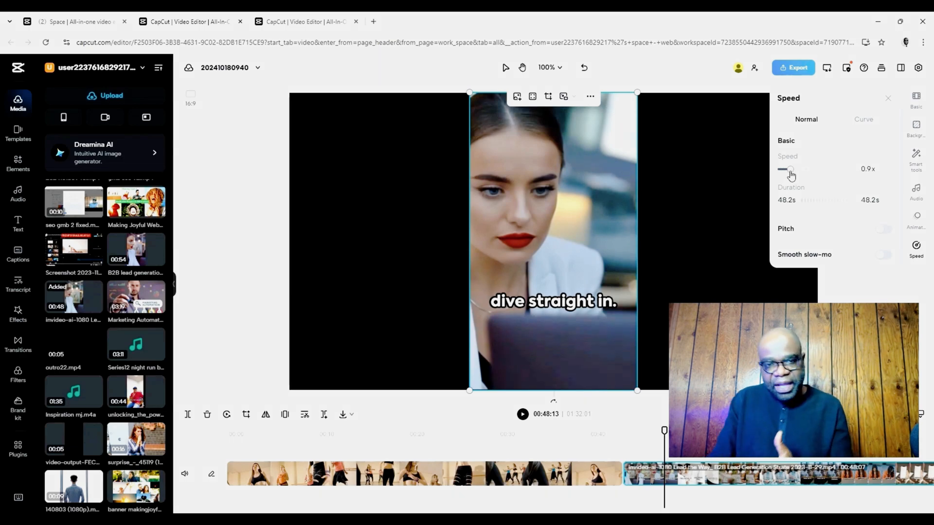
{"action": "left_click_drag", "start_coordinate": [791, 169], "coordinate": [798, 169]}
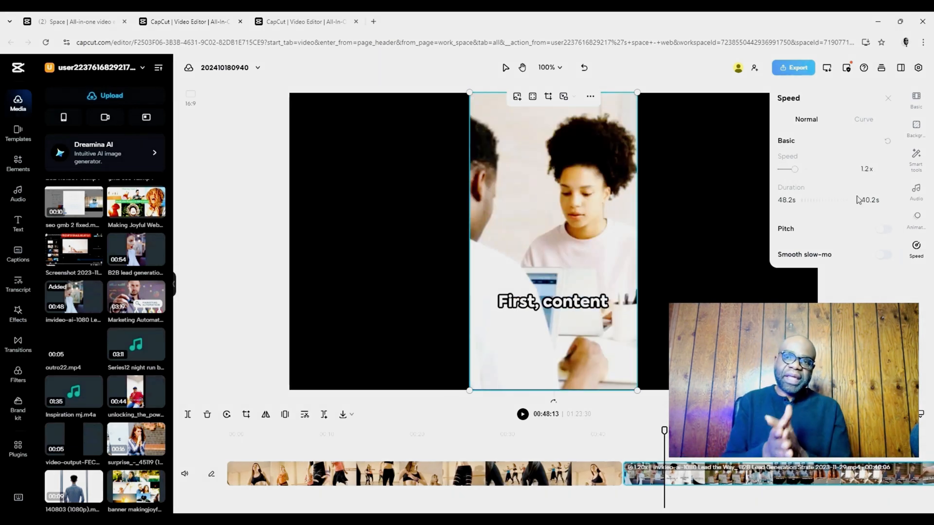
{"action": "left_click", "coordinate": [870, 200]}
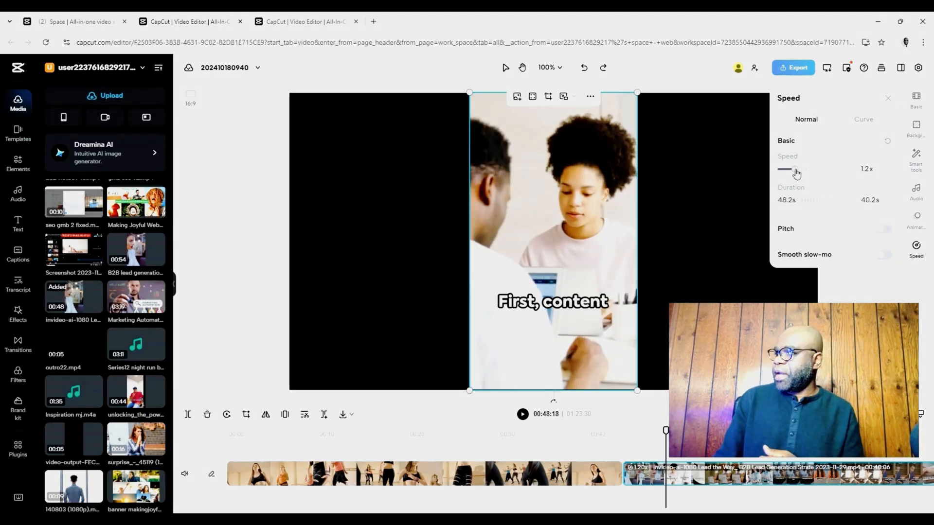
{"action": "left_click_drag", "start_coordinate": [795, 169], "coordinate": [804, 169]}
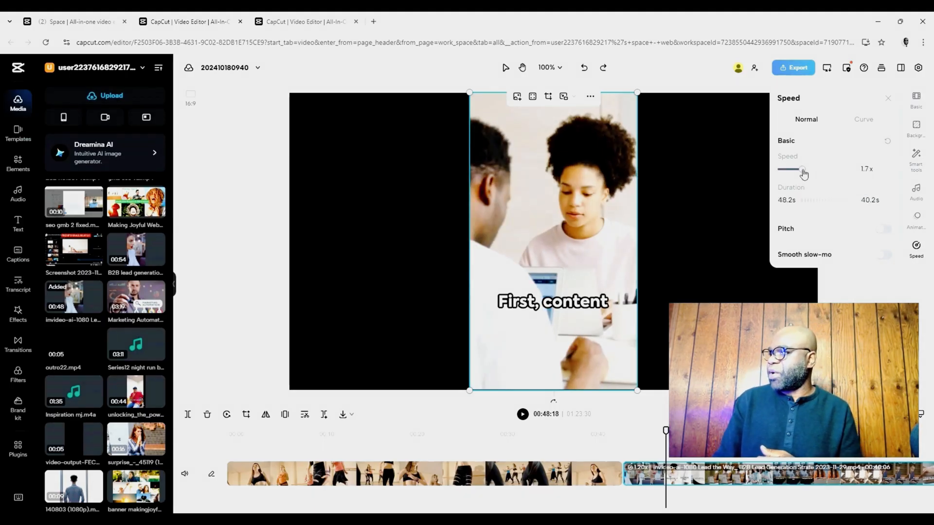
{"action": "left_click_drag", "start_coordinate": [803, 169], "coordinate": [793, 169]}
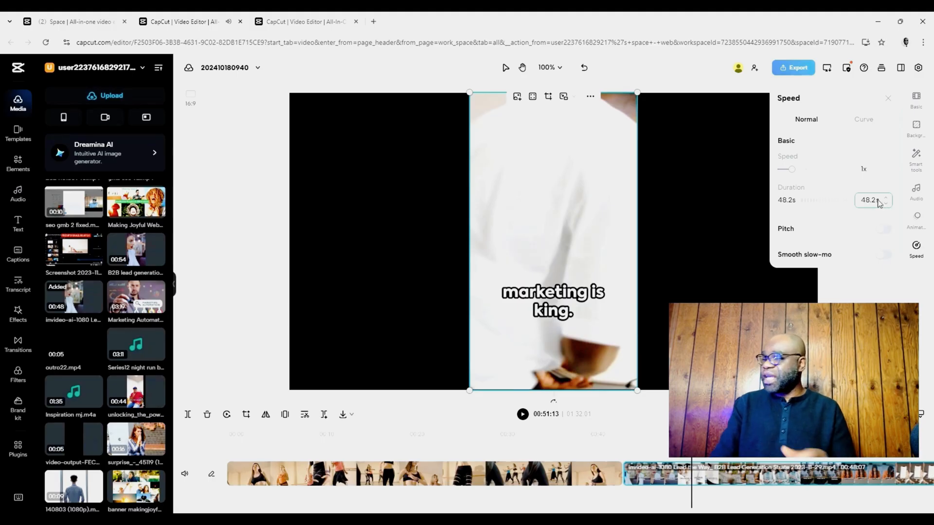
Enter 12.2 s as the voiced clip's duration so it plays at 4x, then preview
{"action": "type", "text": "12.2"}
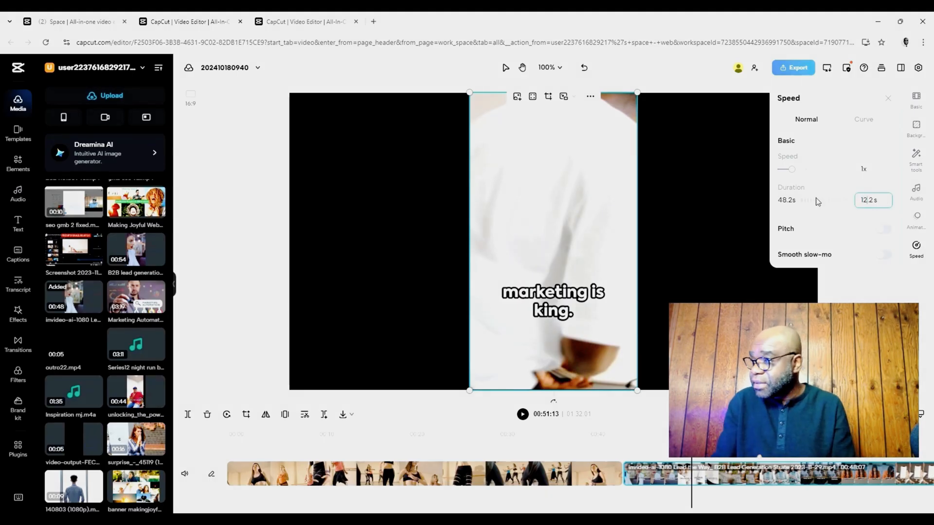
{"action": "left_click_drag", "start_coordinate": [792, 170], "coordinate": [816, 169]}
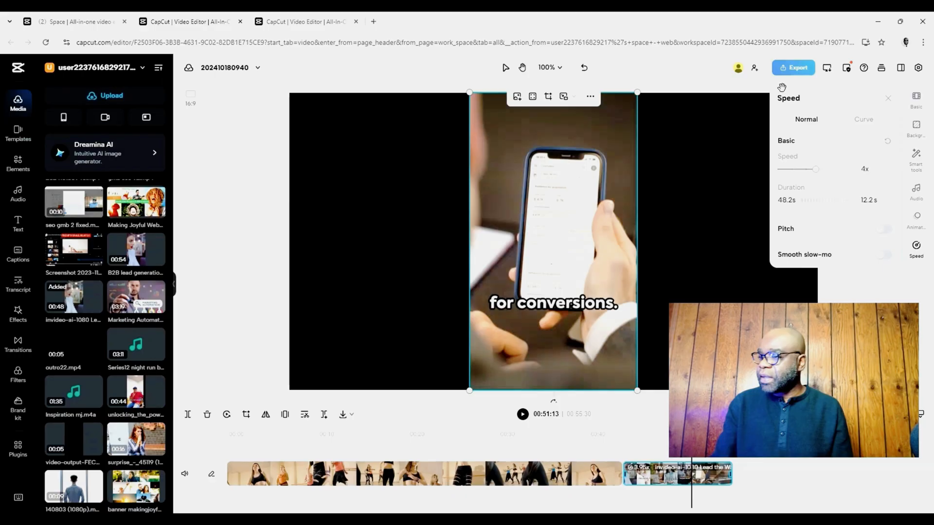
{"action": "left_click", "coordinate": [668, 482]}
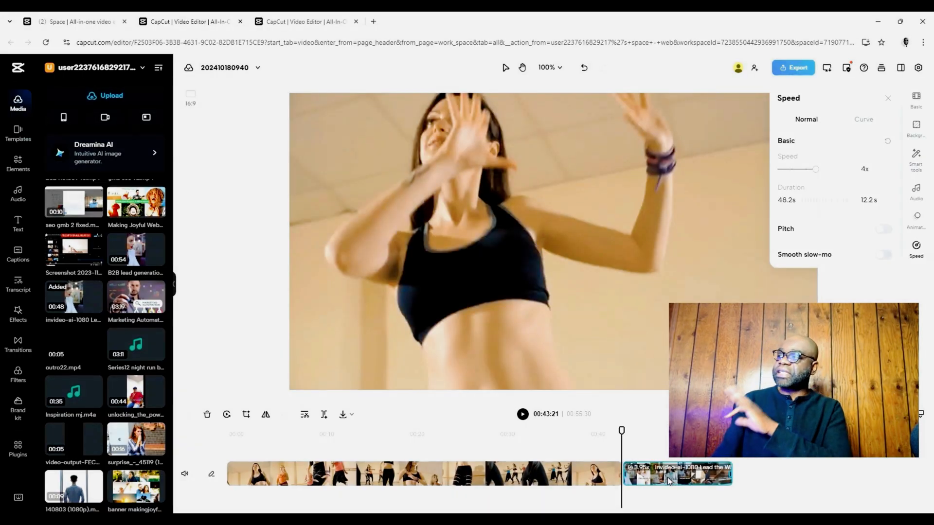
{"action": "left_click", "coordinate": [867, 170]}
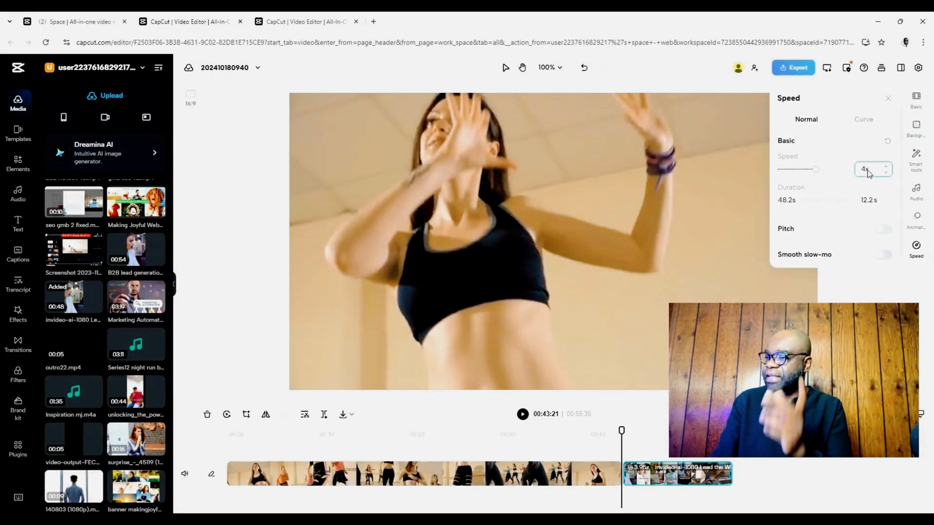
{"action": "left_click", "coordinate": [522, 414]}
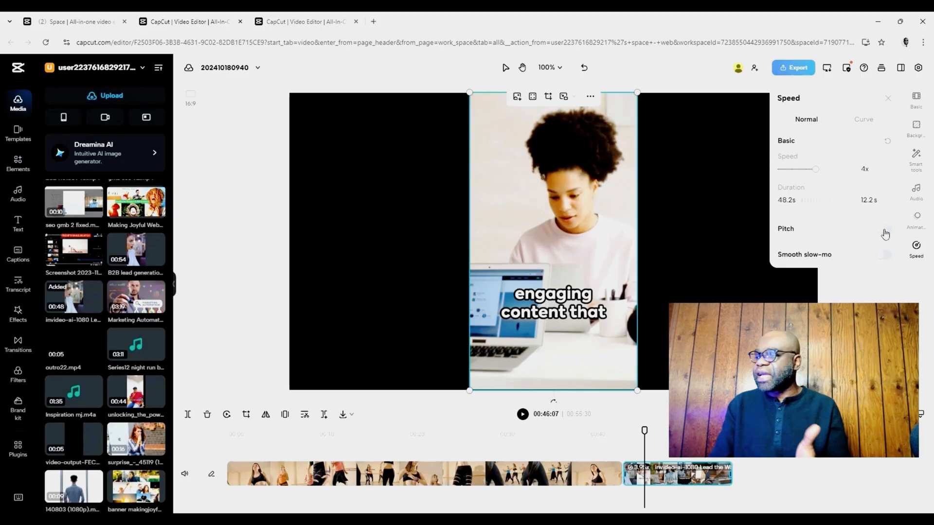
Toggle pitch preservation on for the 4x voiced clip and play it back
{"action": "left_click", "coordinate": [882, 229]}
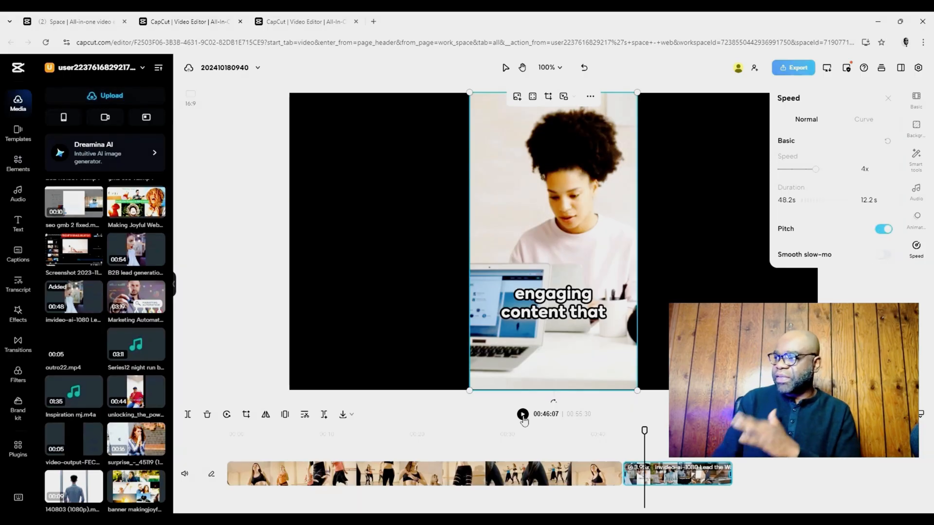
{"action": "left_click", "coordinate": [521, 415]}
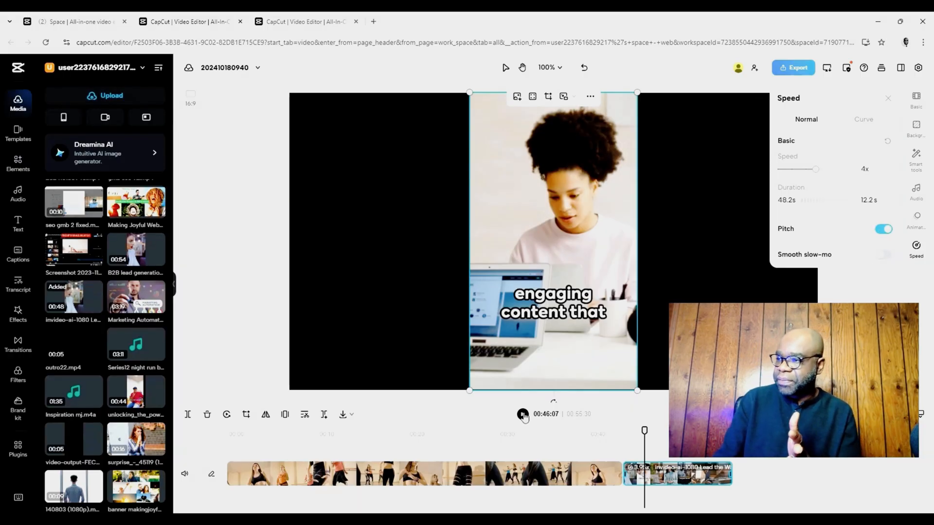
{"action": "left_click", "coordinate": [522, 415]}
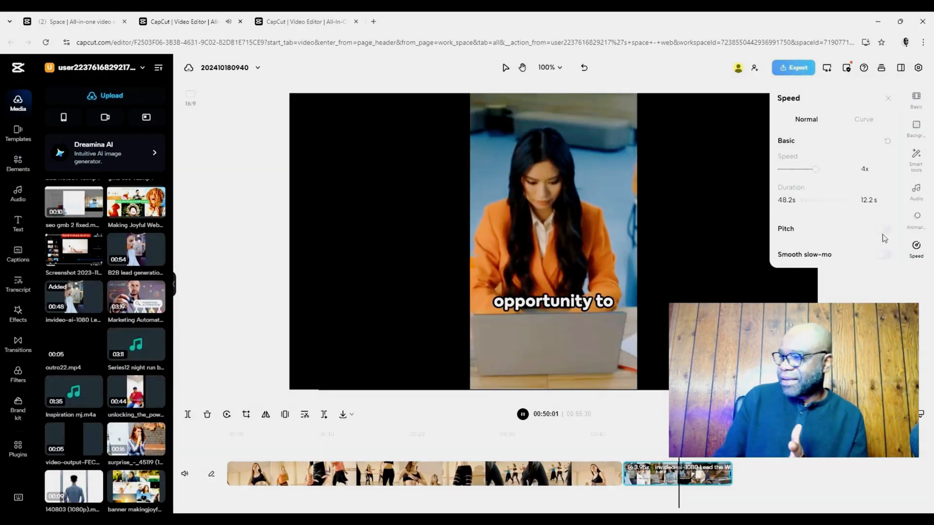
{"action": "left_click", "coordinate": [882, 228]}
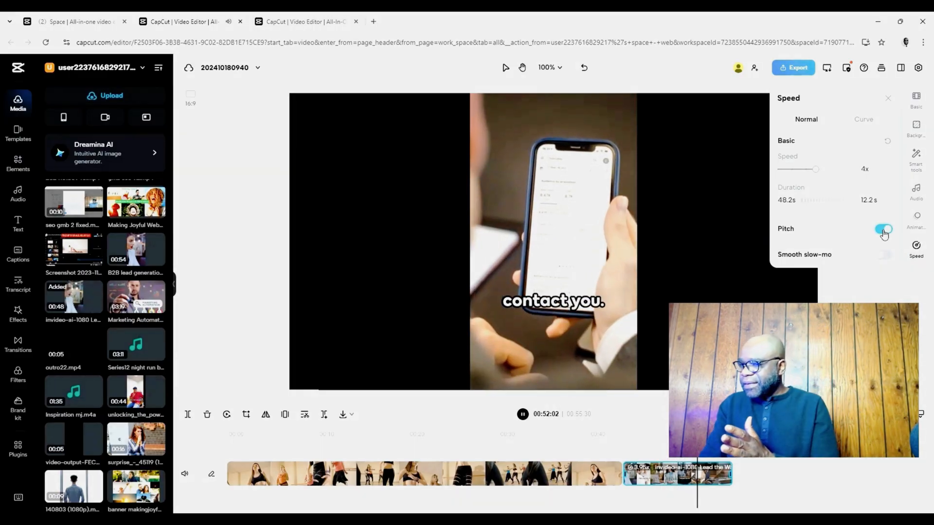